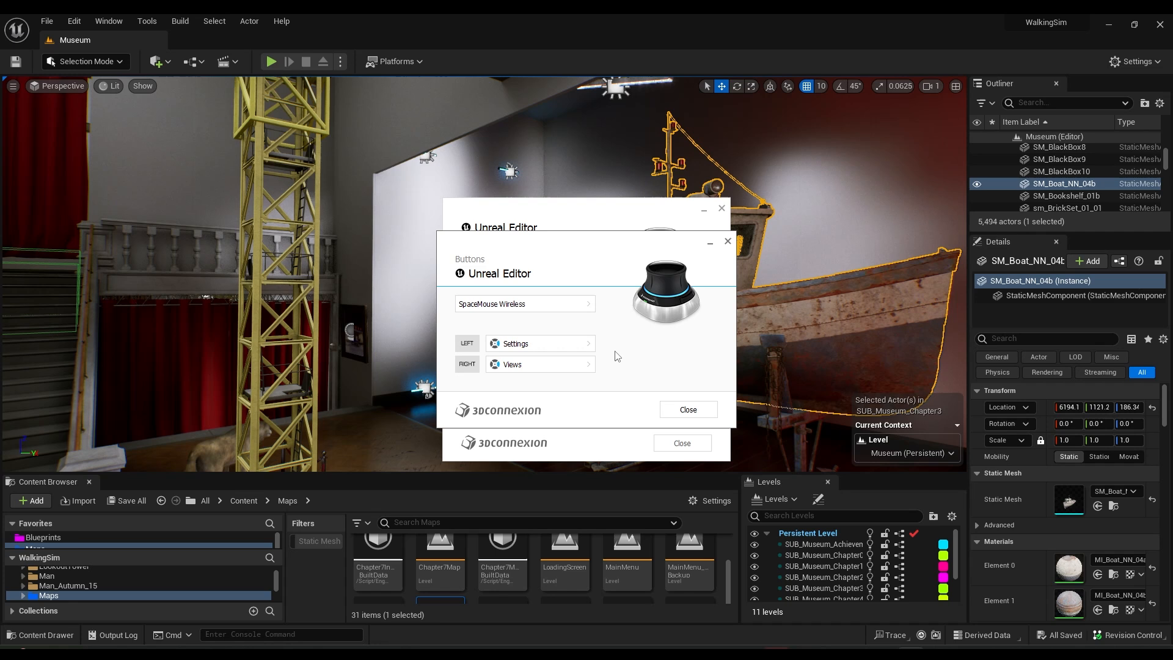
pyautogui.click(589, 343)
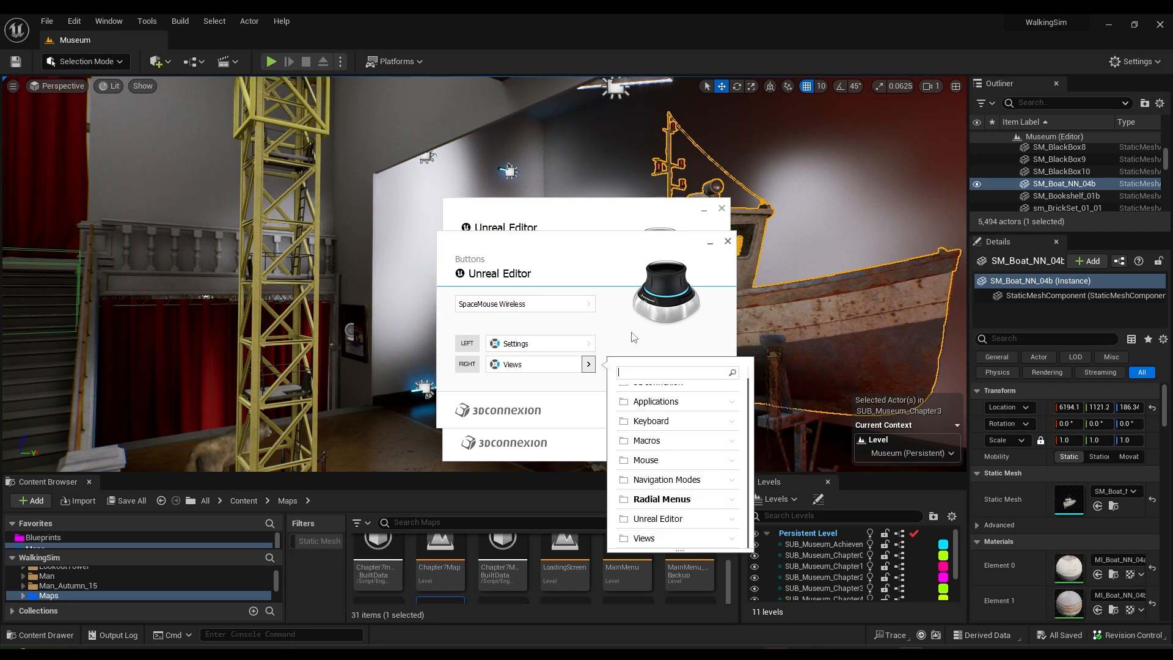
pyautogui.click(589, 364)
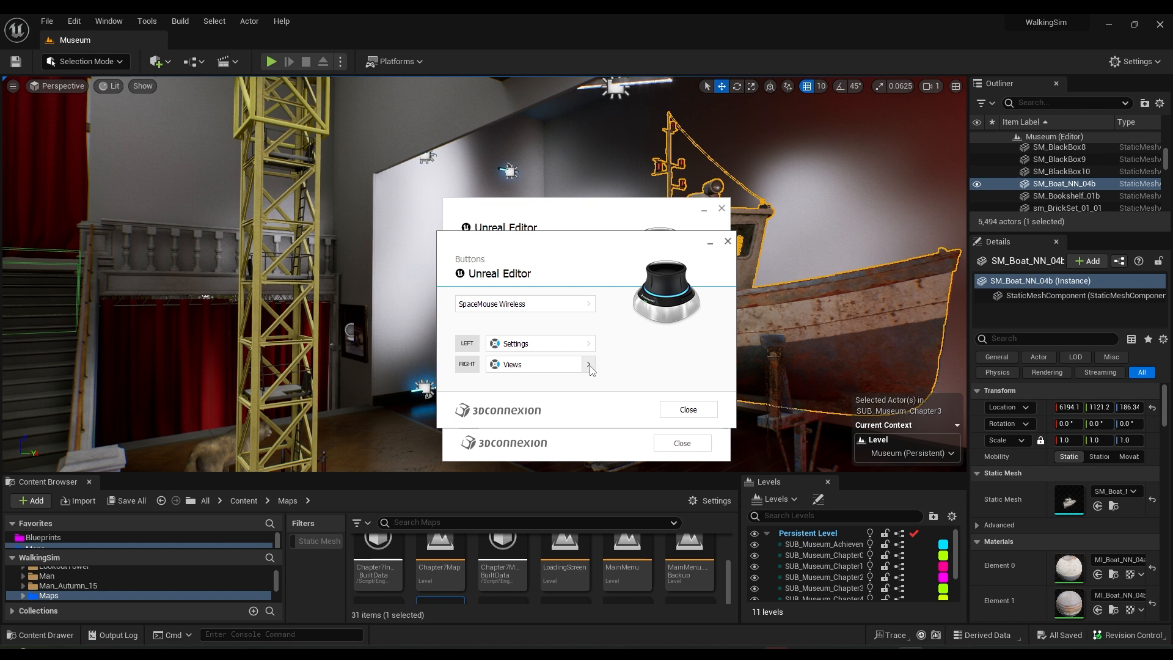